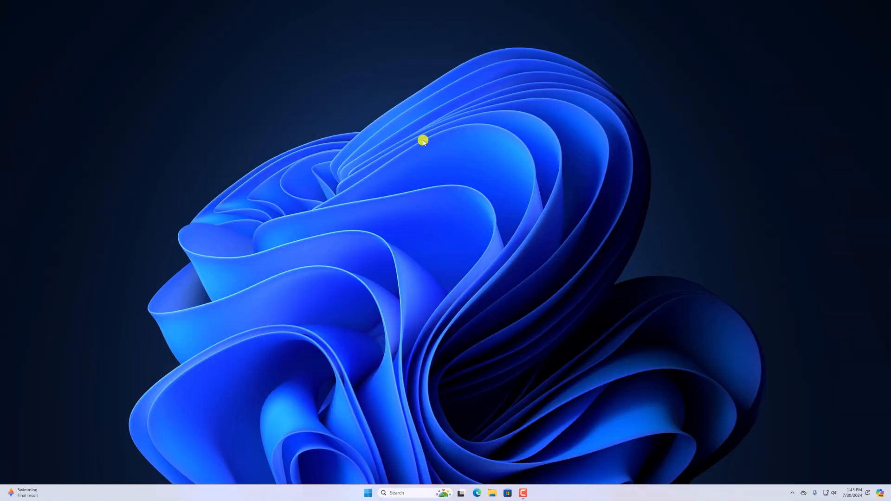
pyautogui.moveTo(402, 422)
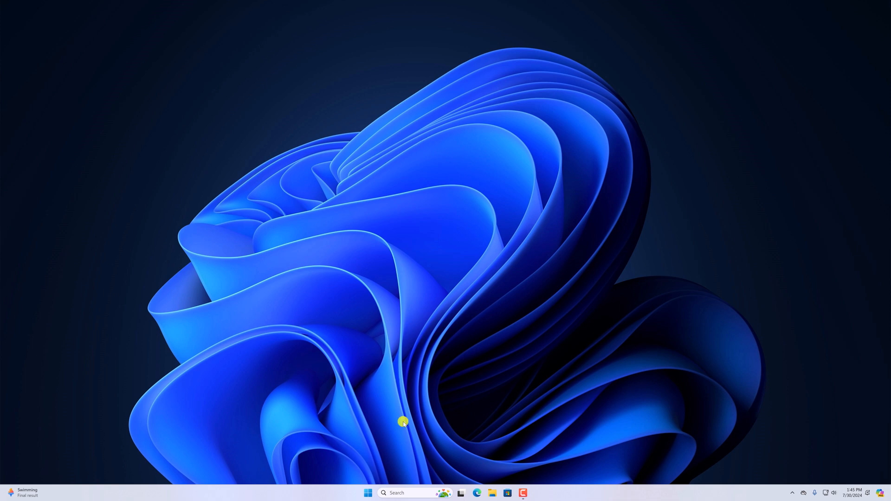
# Launch the Clock app via taskbar search for 'clock' and start a new alarm
pyautogui.write('clock')
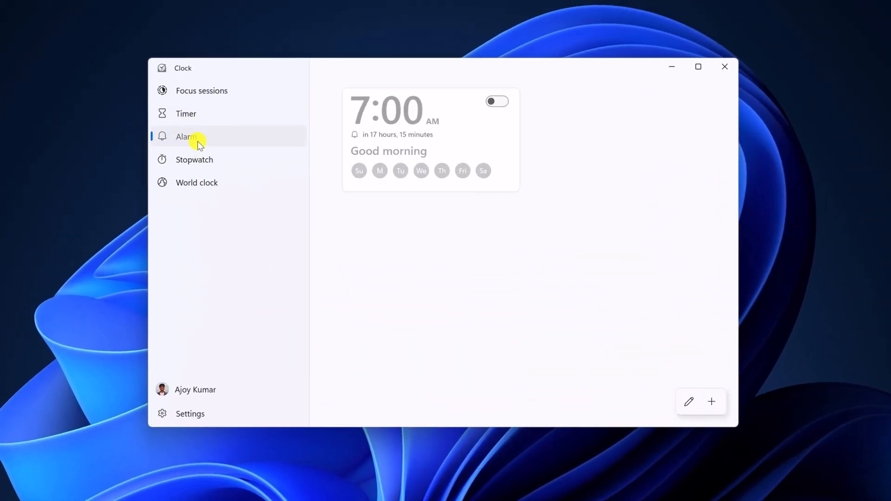
pyautogui.moveTo(401, 233)
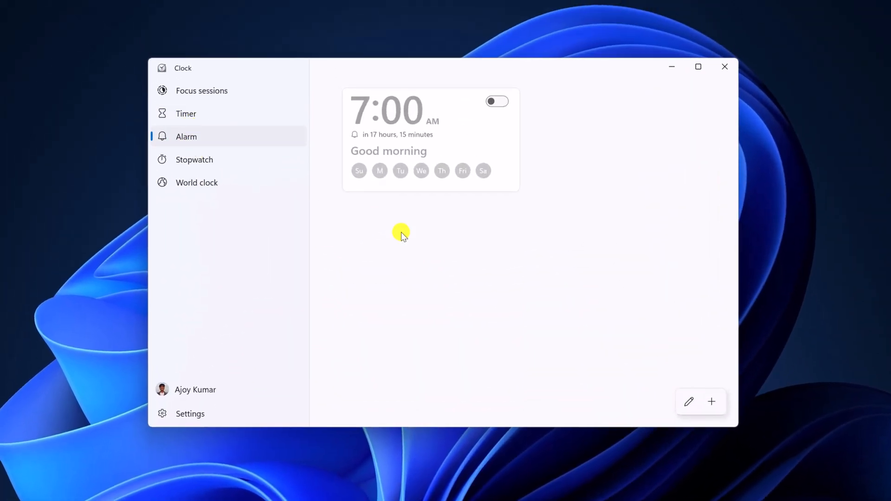
pyautogui.click(712, 402)
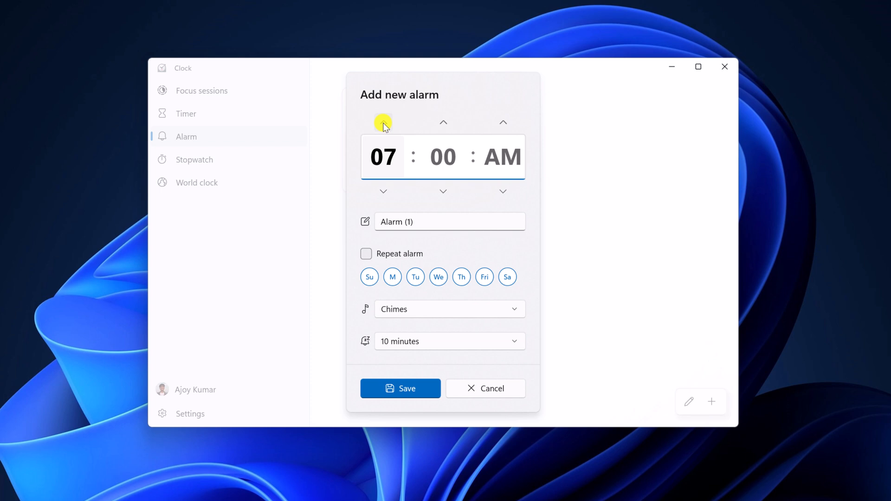
# Save an 8:00 AM 'Wake me up' alarm repeating Monday–Friday with the Xylophone sound
pyautogui.click(383, 123)
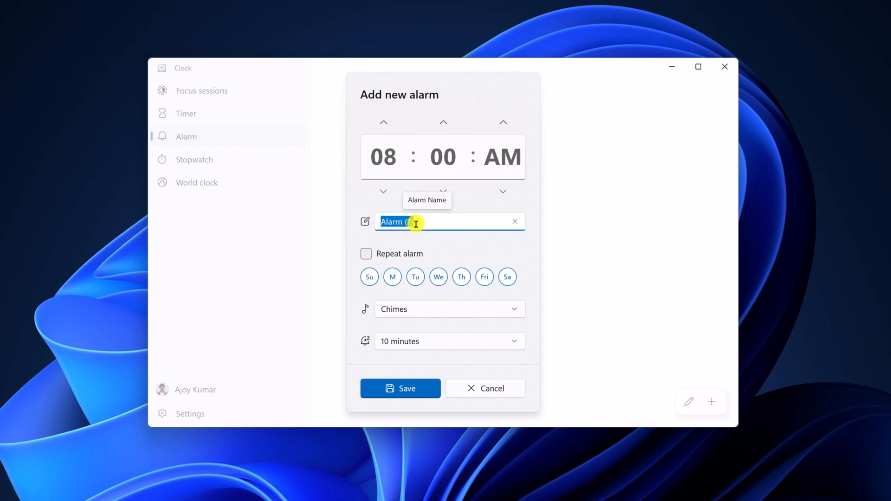
pyautogui.write('Wake me up')
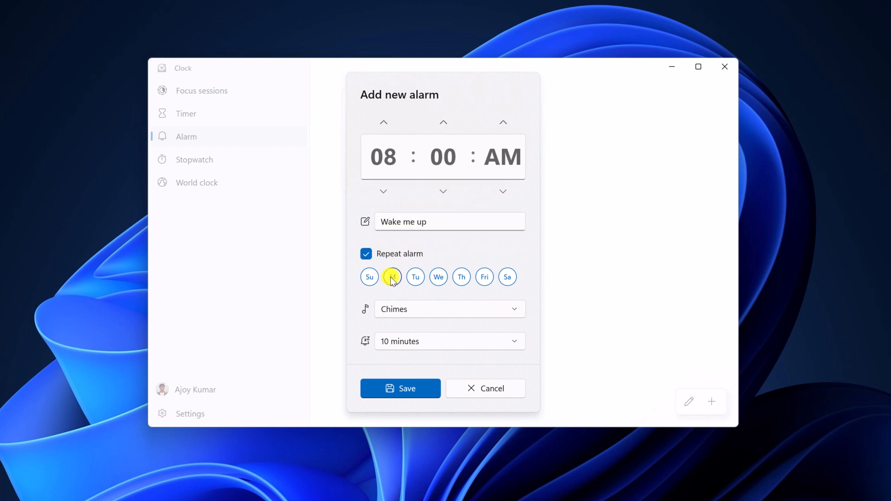
pyautogui.click(484, 277)
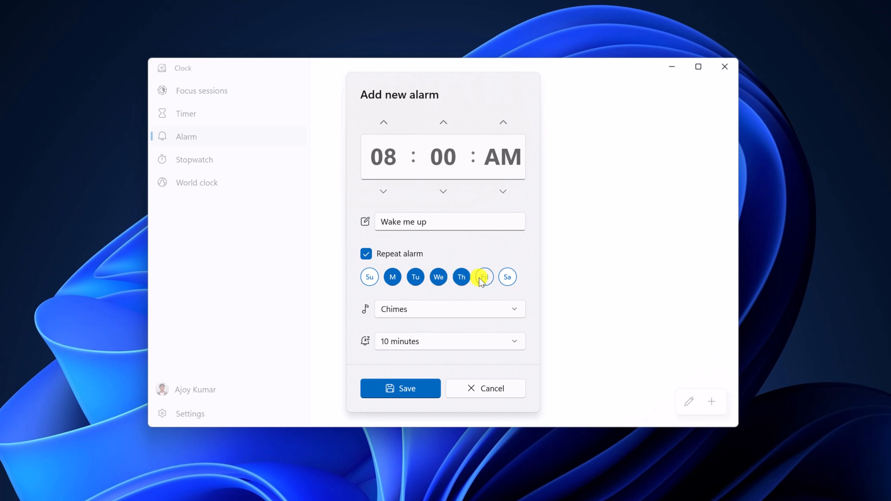
pyautogui.click(484, 277)
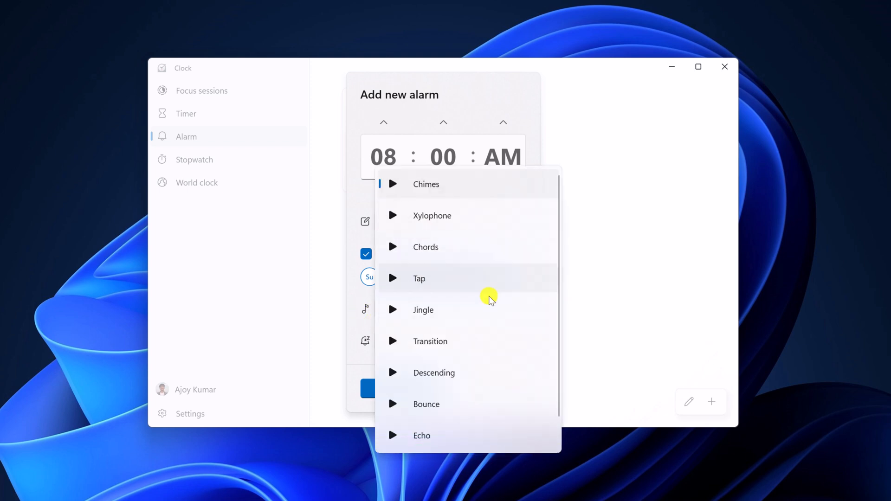
pyautogui.click(432, 215)
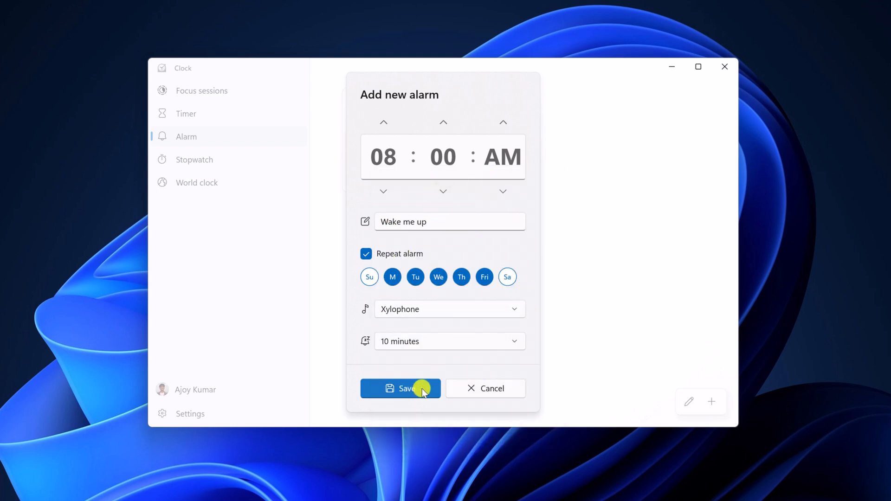
pyautogui.click(401, 388)
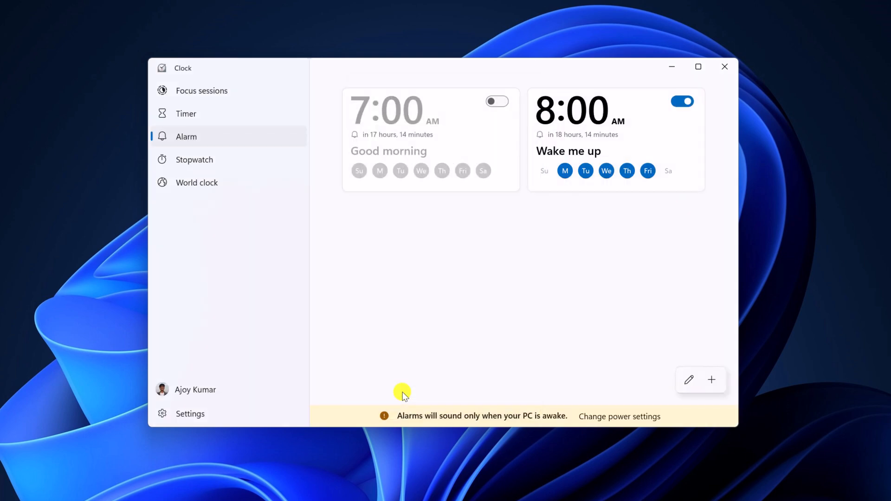
pyautogui.moveTo(578, 207)
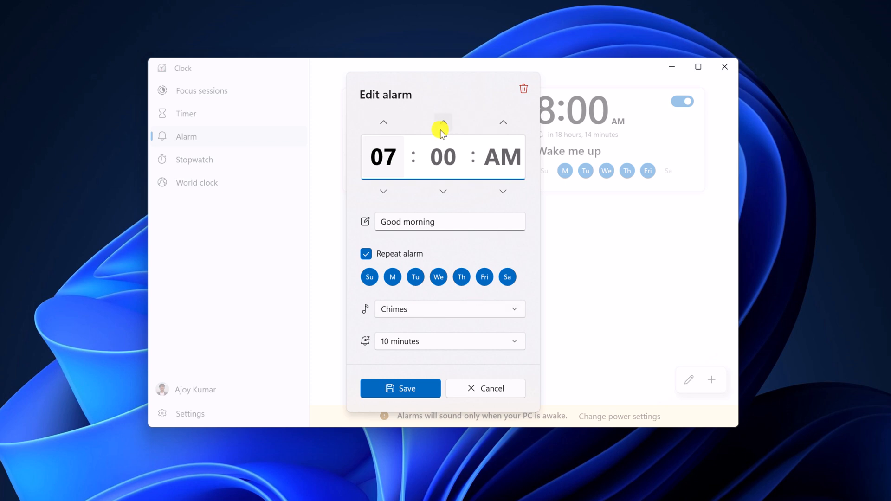
pyautogui.moveTo(523, 89)
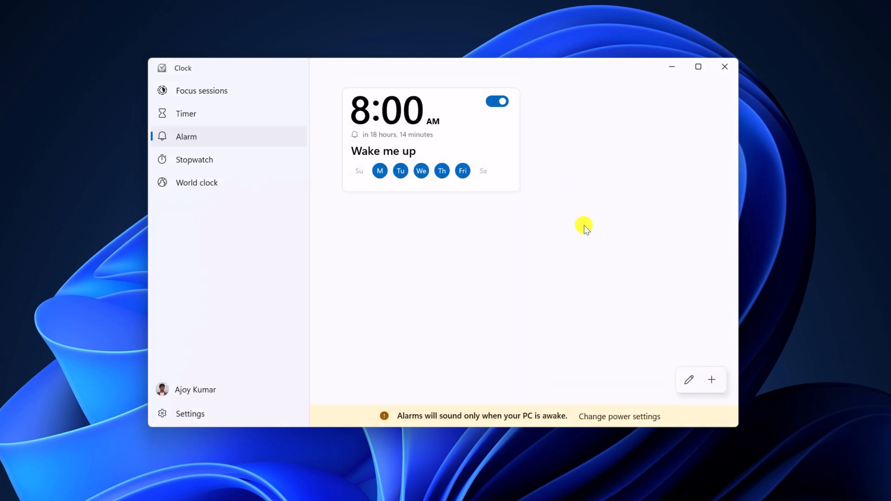
pyautogui.moveTo(496, 101)
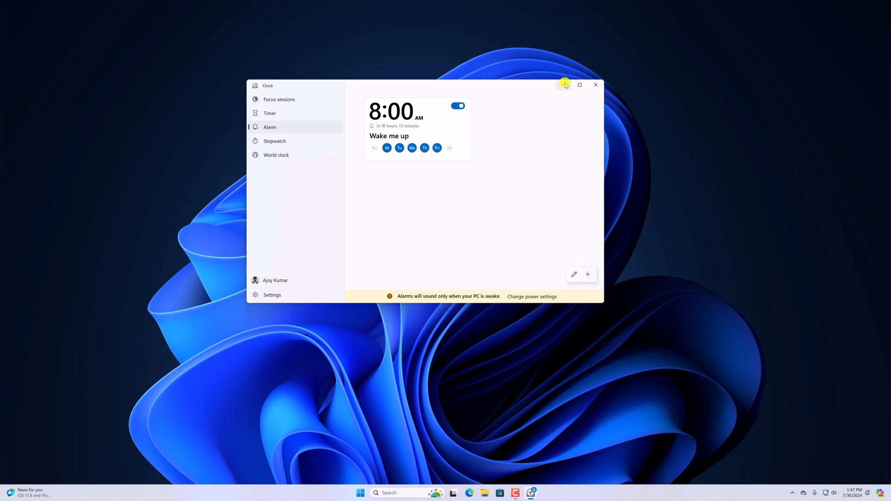
# Minimize the Clock window to show the desktop
pyautogui.click(595, 85)
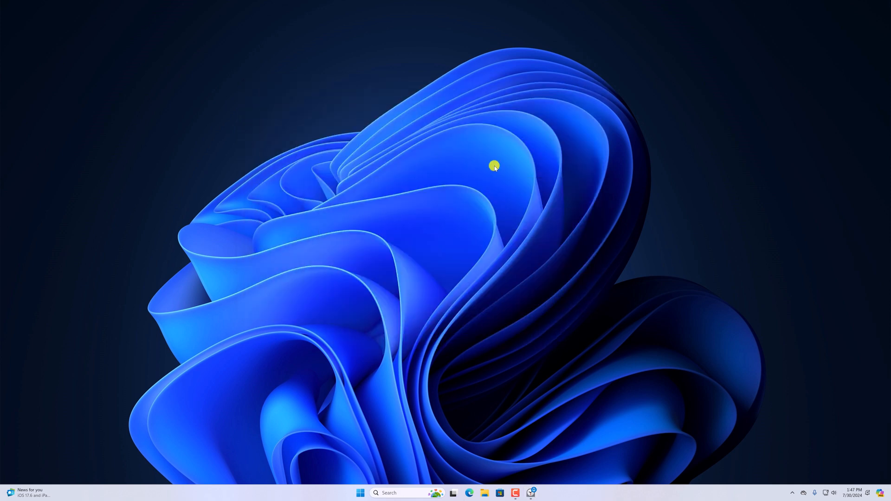